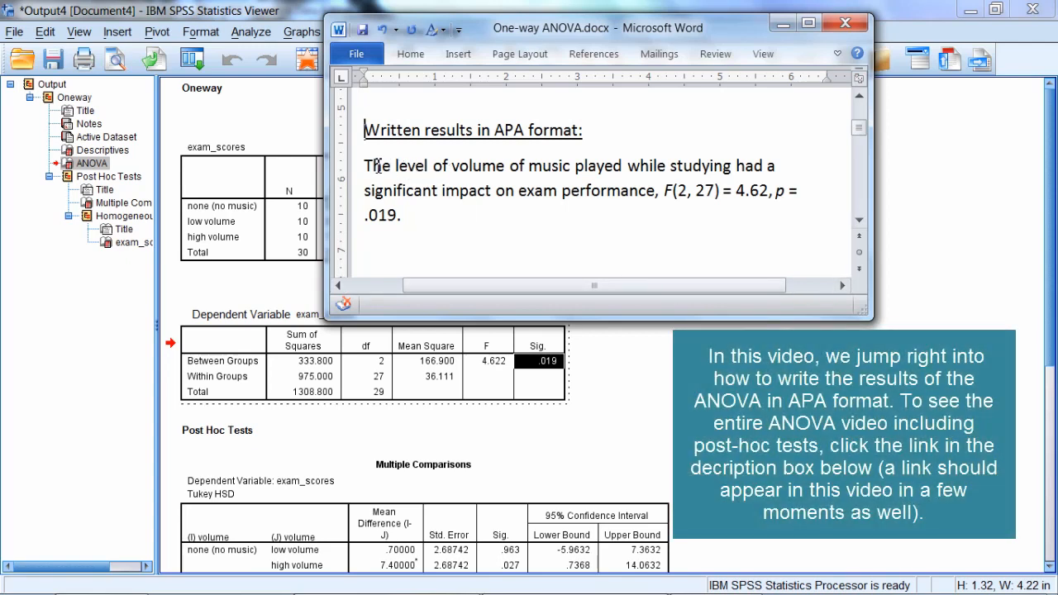
pyautogui.moveTo(363, 165); pyautogui.dragTo(653, 192)
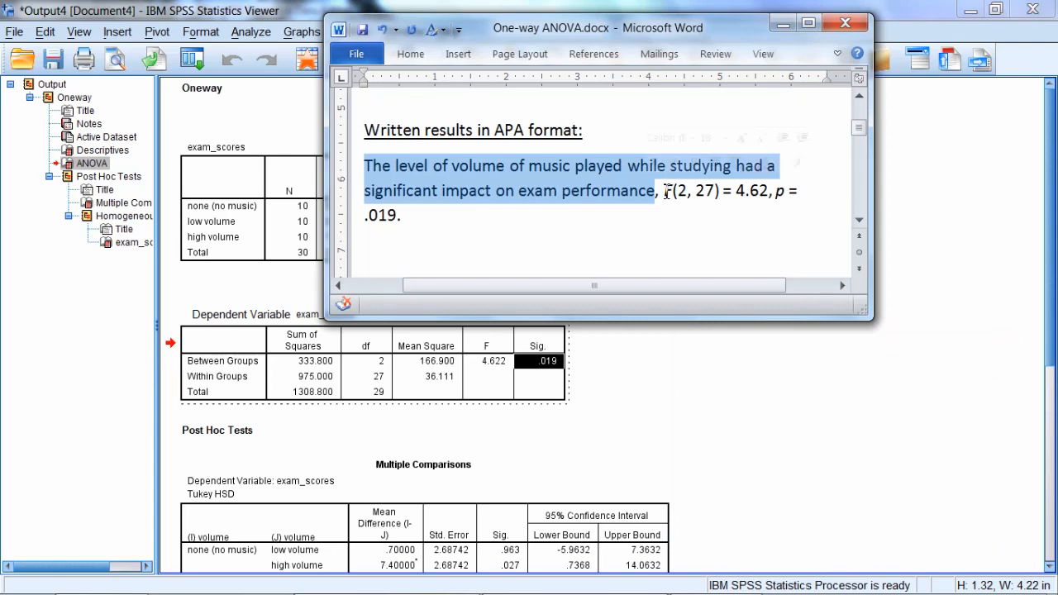
pyautogui.click(684, 238)
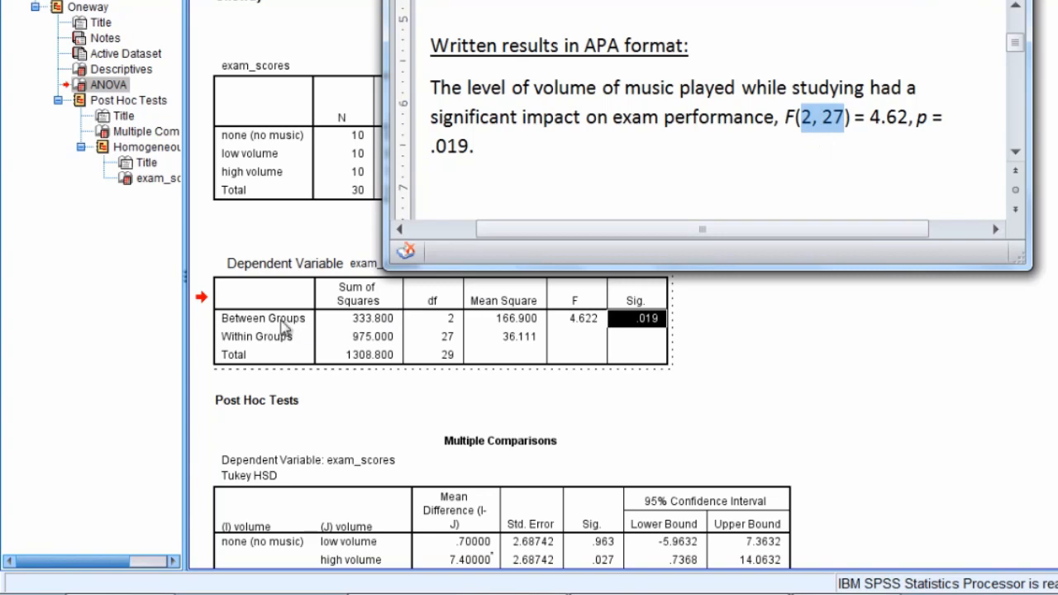
pyautogui.moveTo(446, 290)
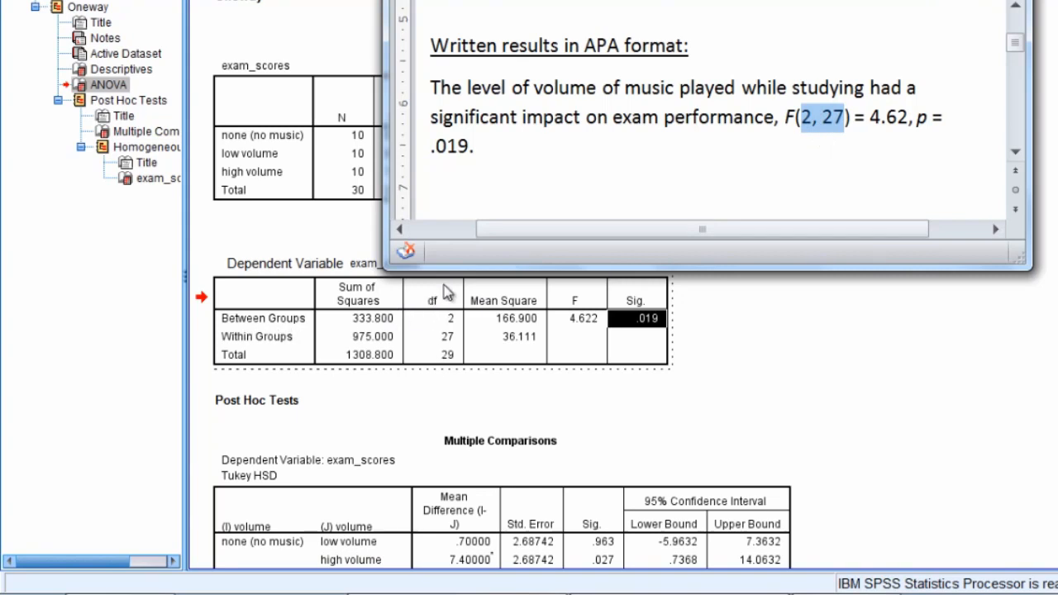
pyautogui.moveTo(306, 327)
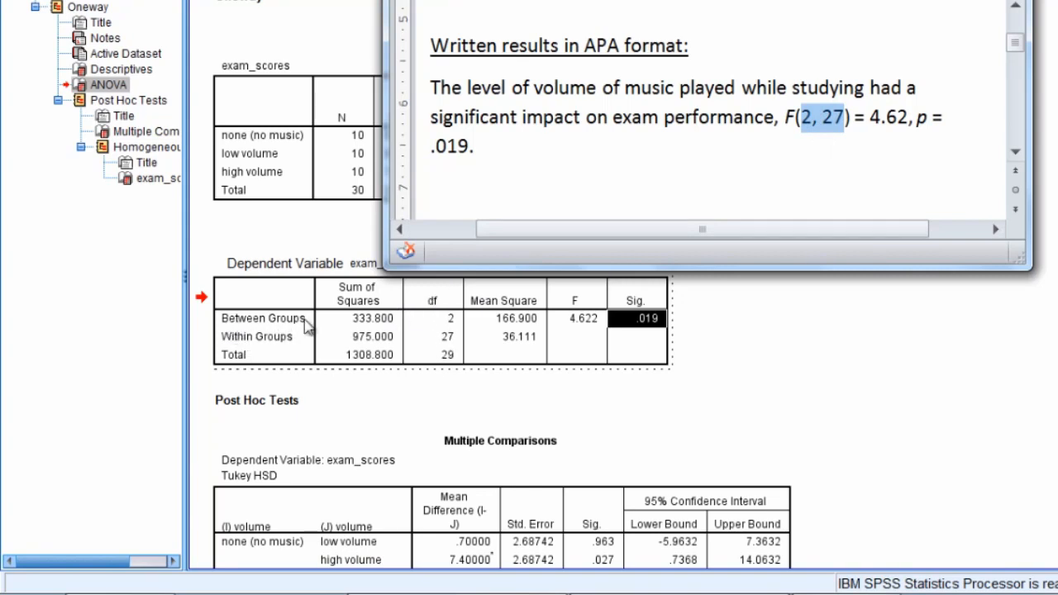
pyautogui.moveTo(275, 354)
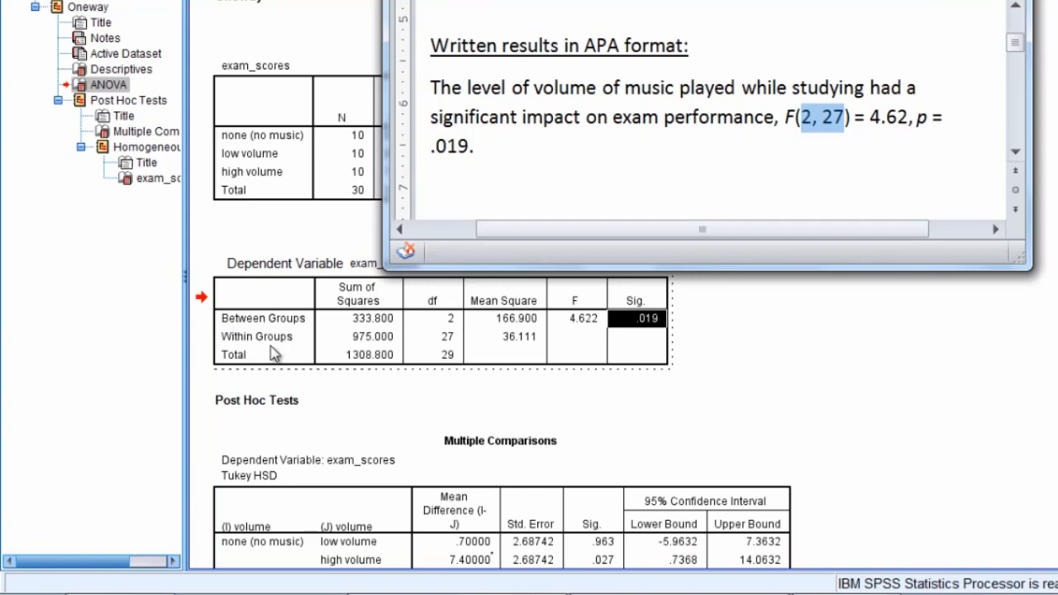
pyautogui.moveTo(820, 155)
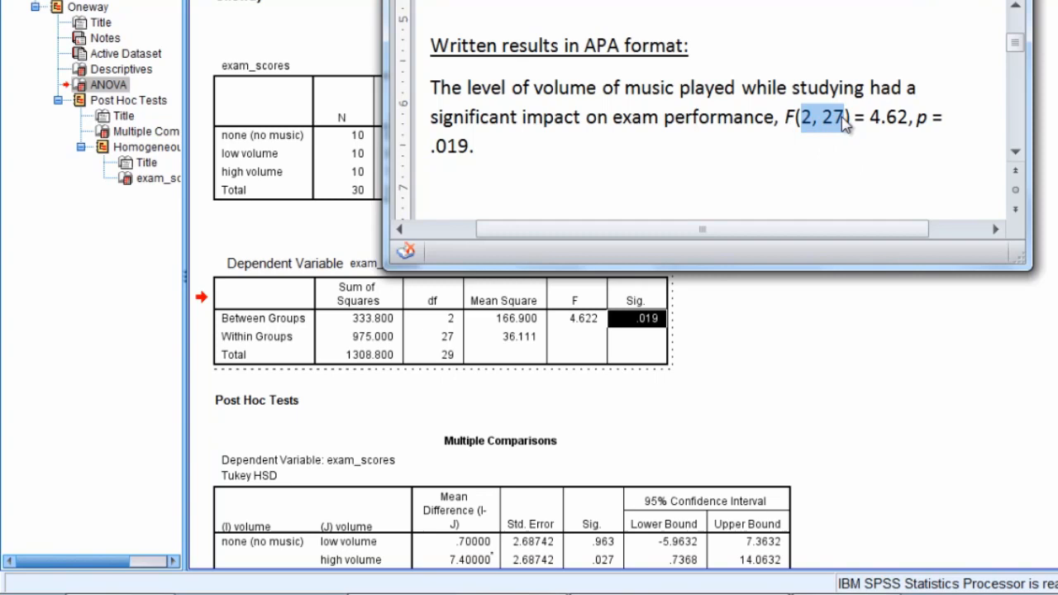
pyautogui.moveTo(827, 147)
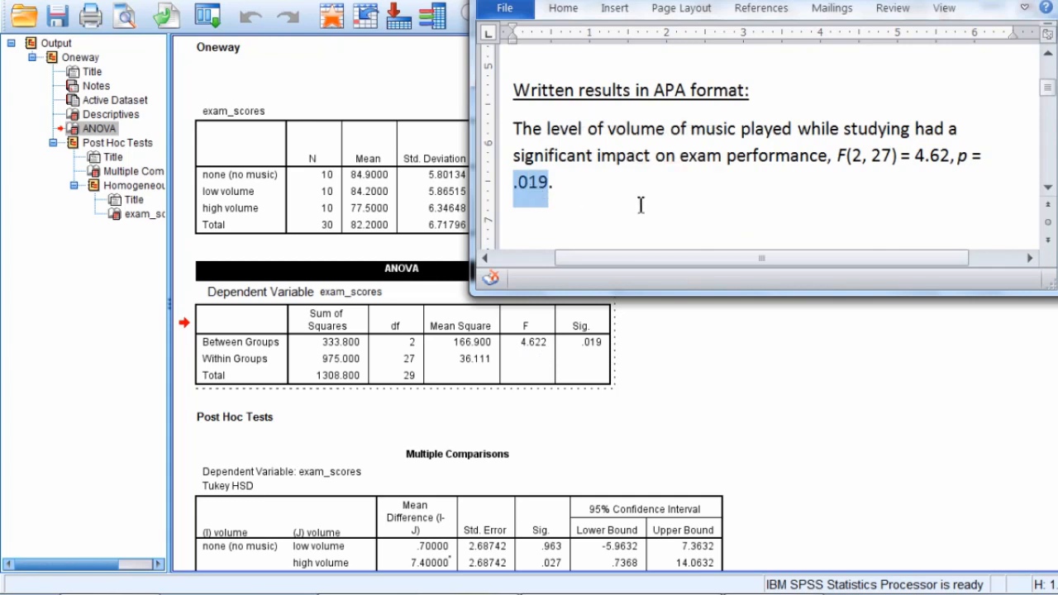
pyautogui.moveTo(585, 328)
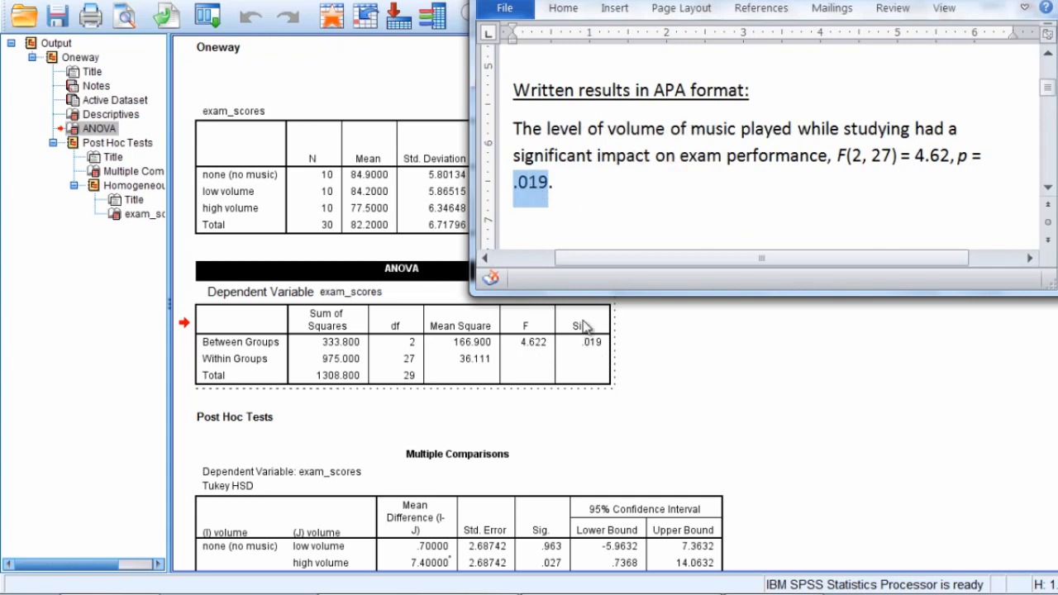
pyautogui.moveTo(615, 357)
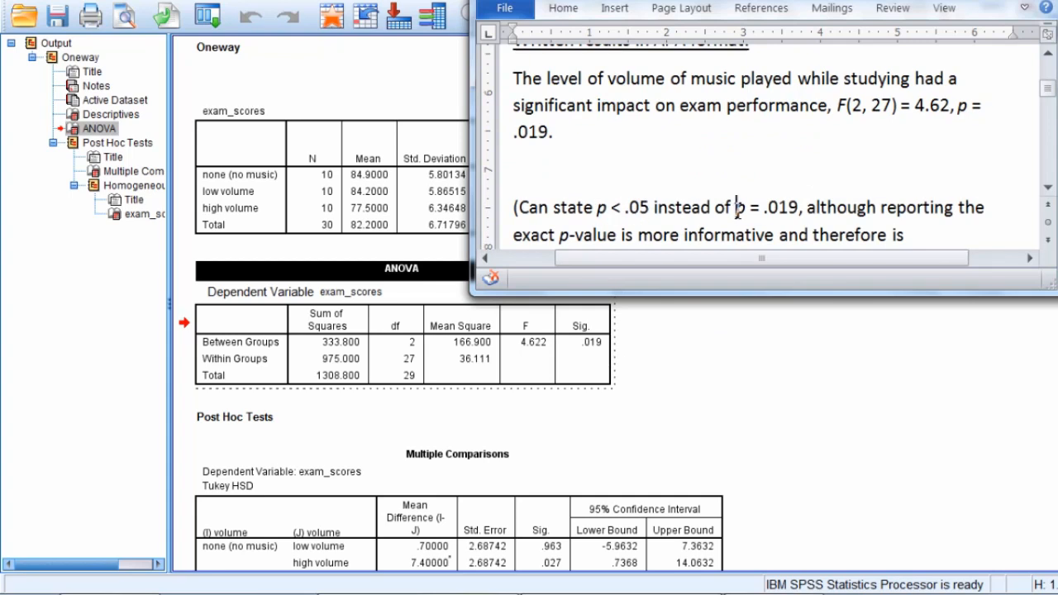
pyautogui.moveTo(733, 208); pyautogui.dragTo(798, 209)
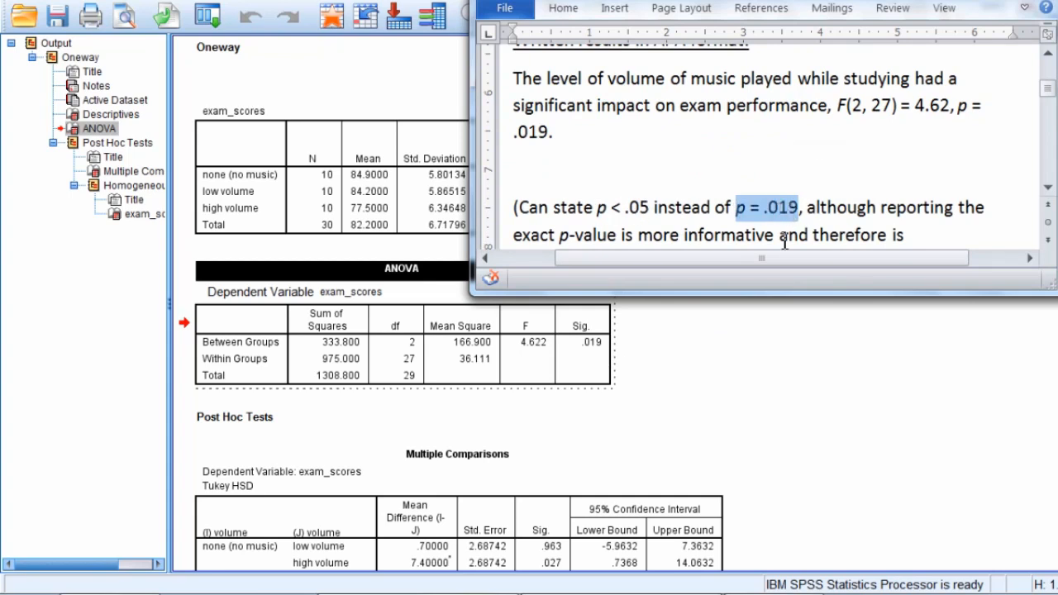
pyautogui.moveTo(950, 218)
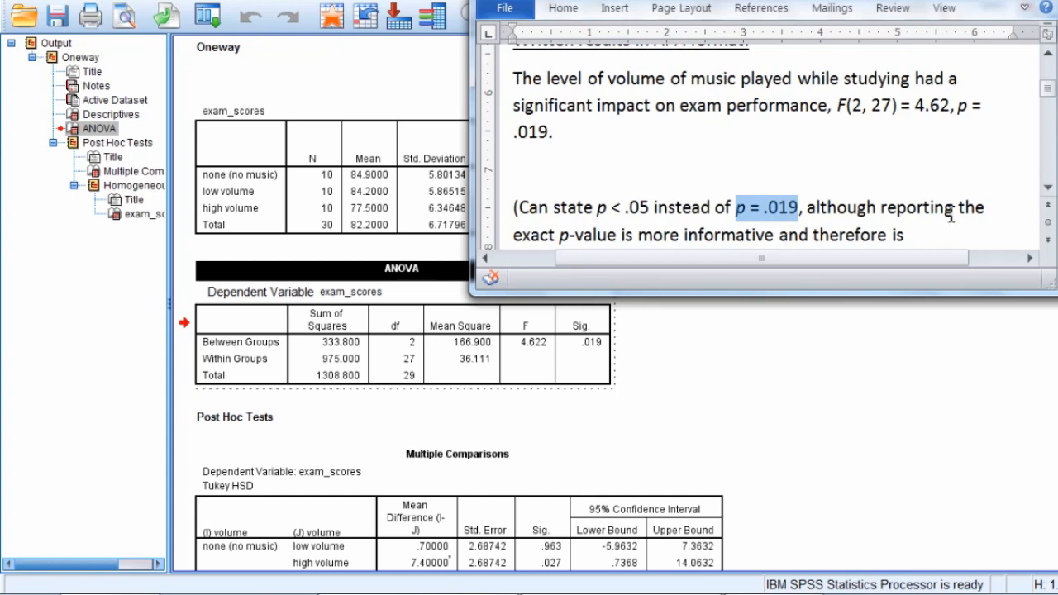
pyautogui.scroll(-3)
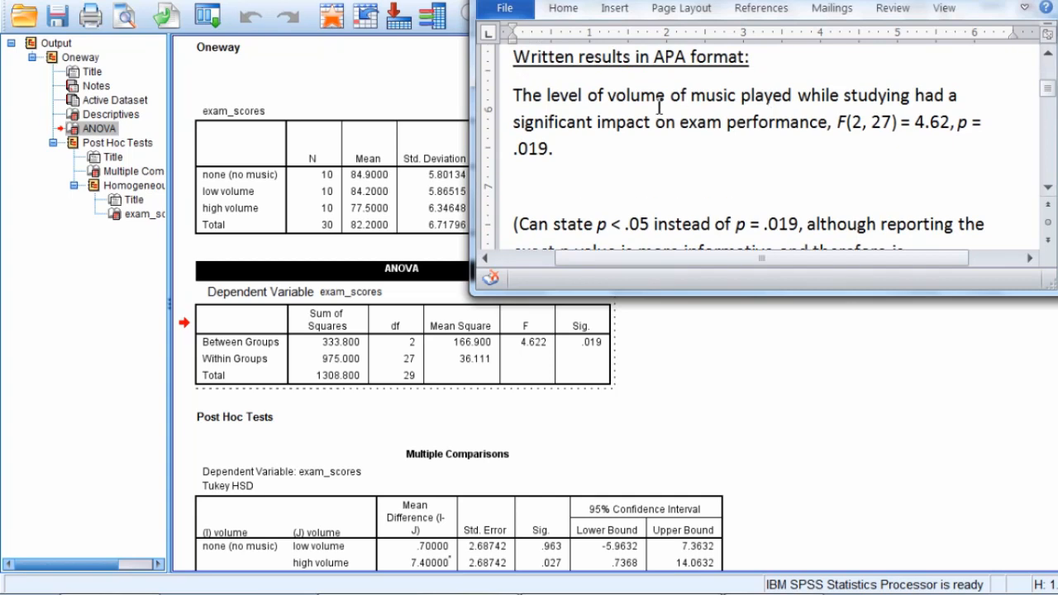
pyautogui.moveTo(512, 94); pyautogui.dragTo(825, 123)
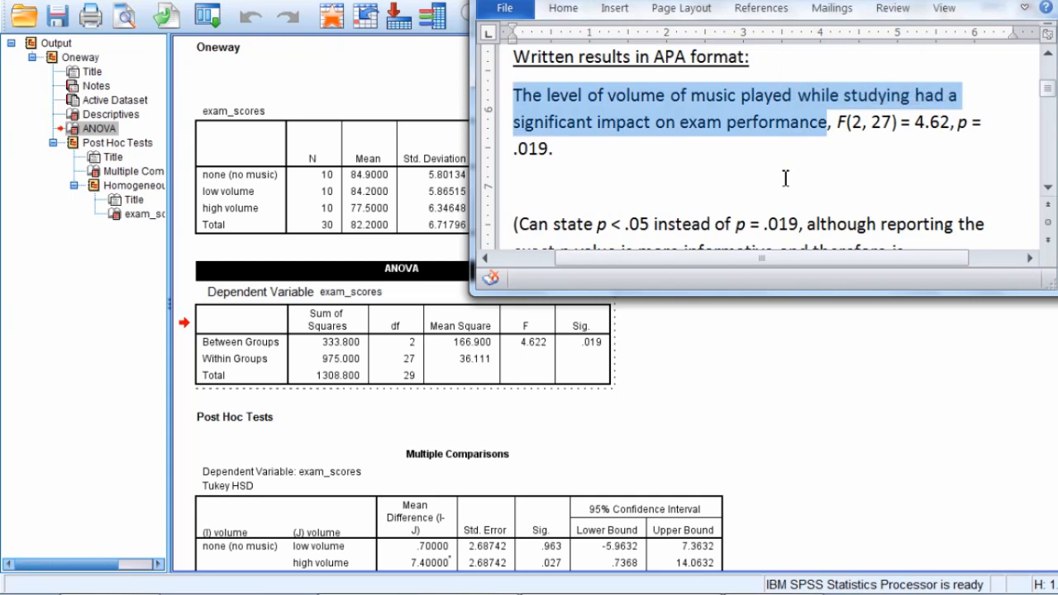